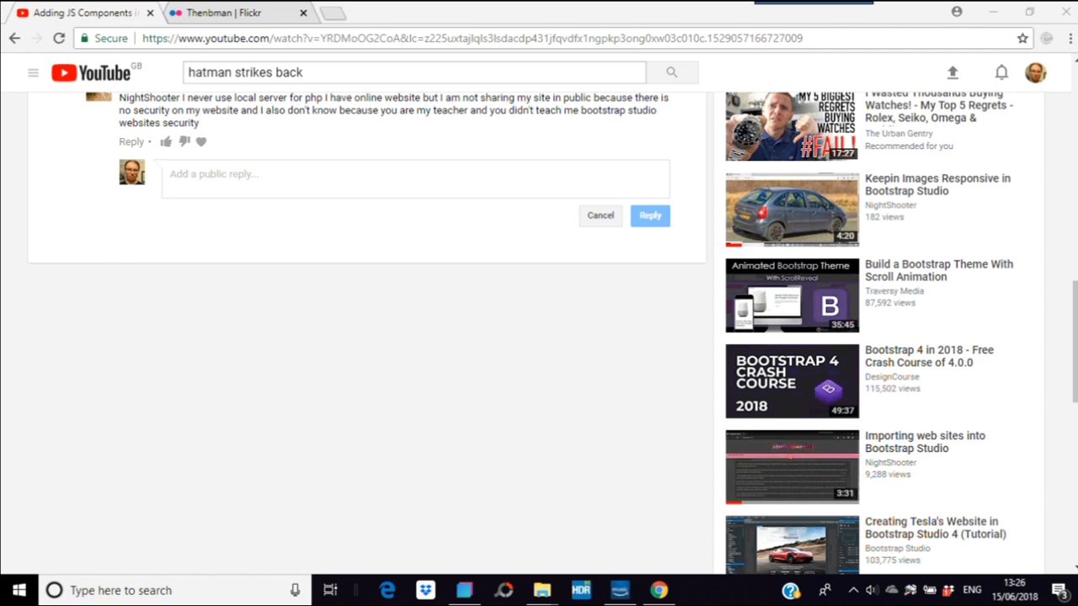
# - Switch from YouTube back to the Bootstrap Studio project with the Contact Form Clean block
pyautogui.click(464, 589)
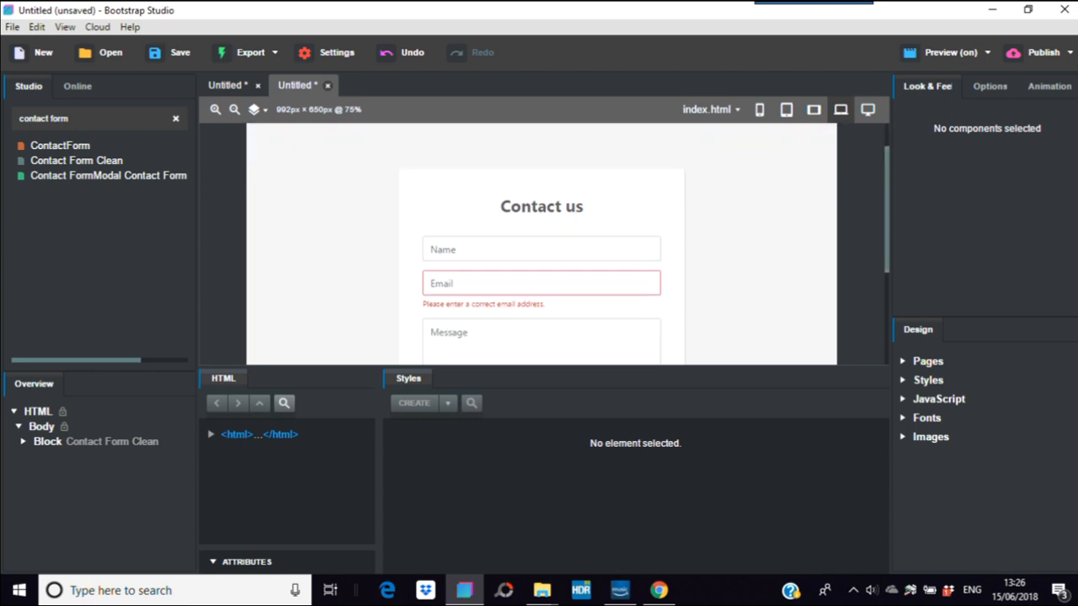
# - Convert the Body component to custom code so the form's HTML opens in the editor
pyautogui.scroll(-3)
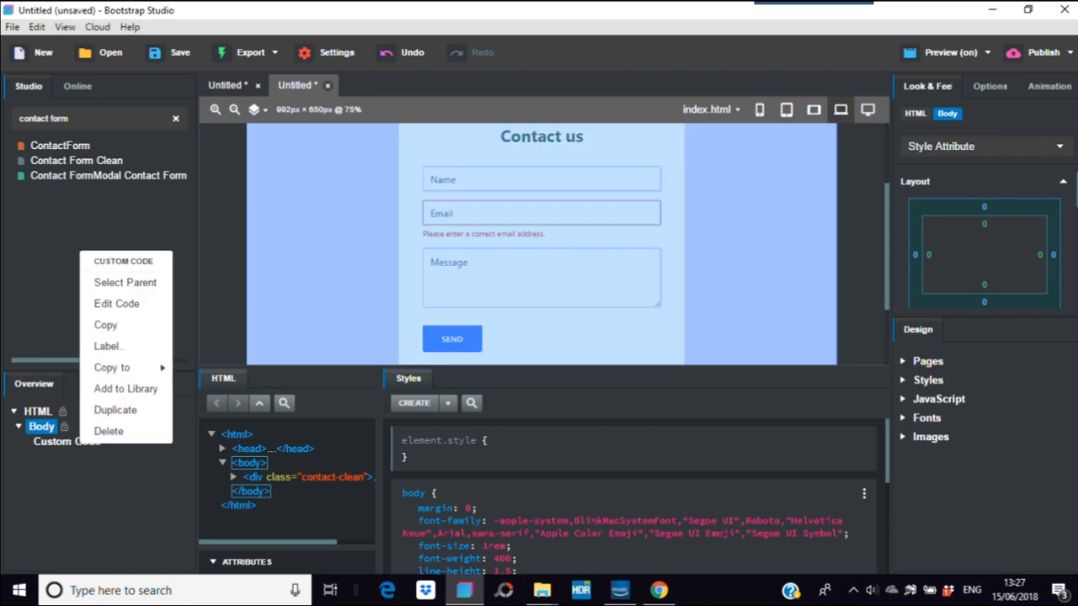
pyautogui.click(116, 303)
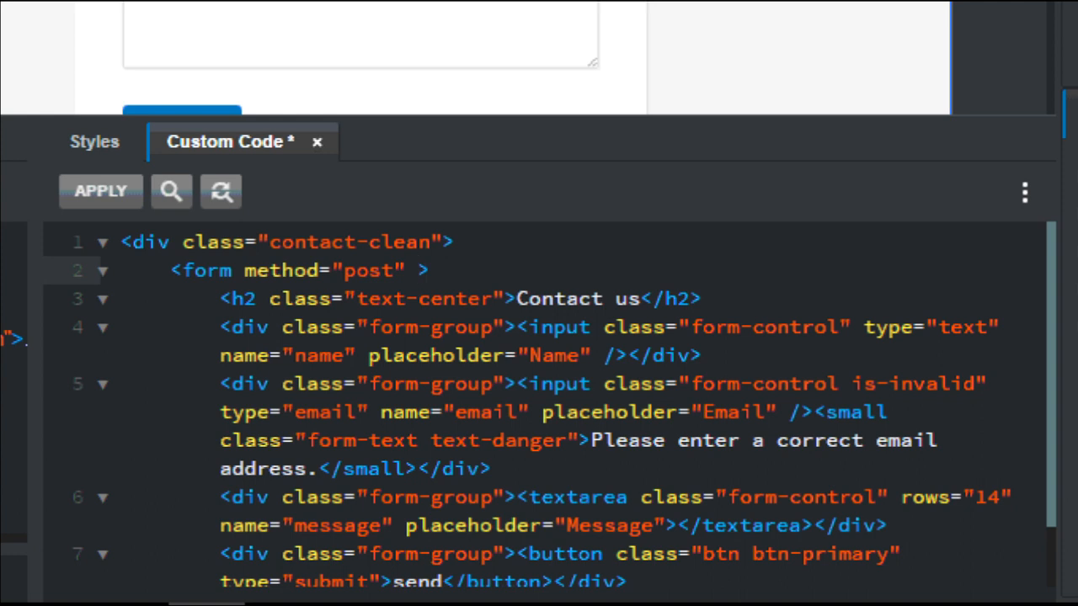
pyautogui.write('action =')
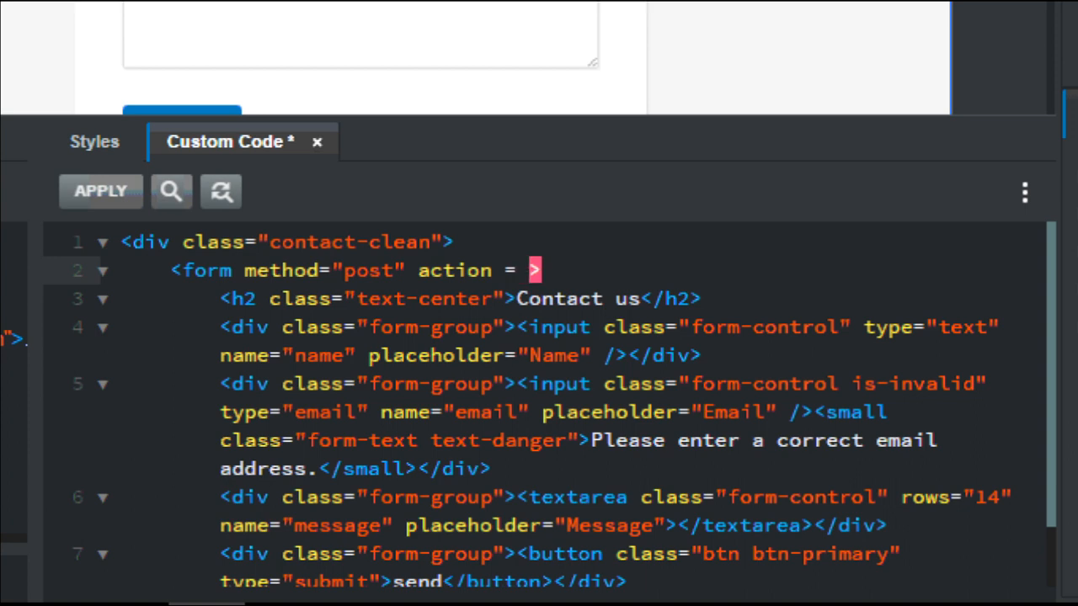
pyautogui.write('""')
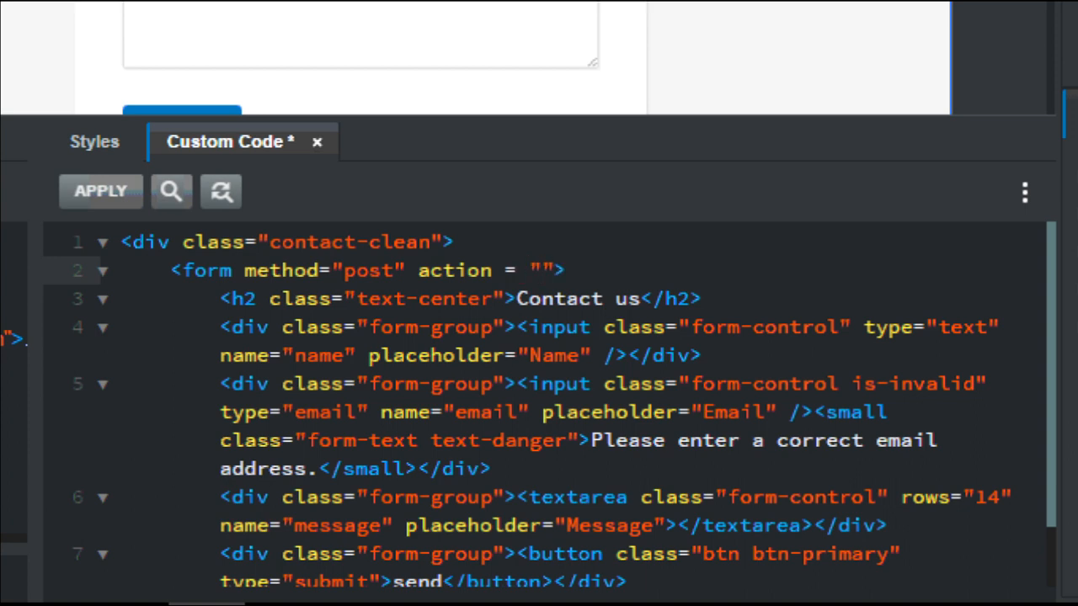
pyautogui.write('mailto')
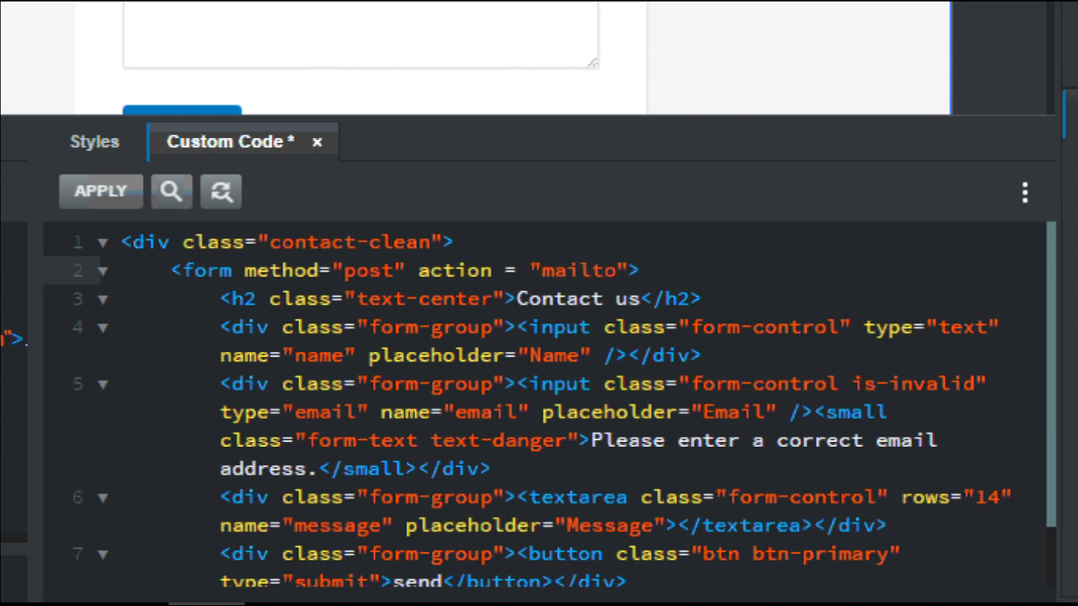
pyautogui.write(':')
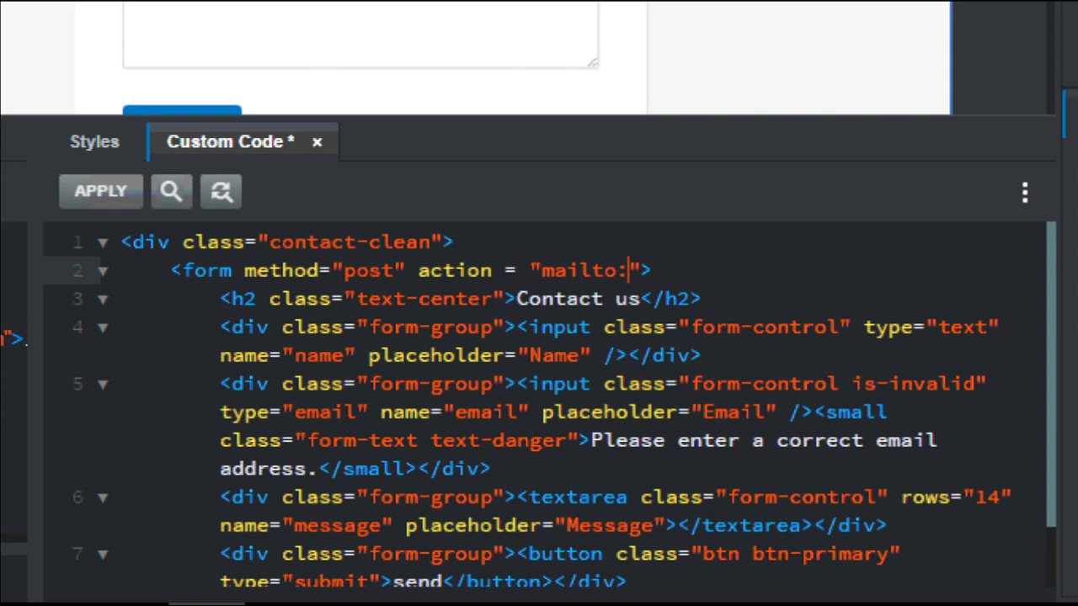
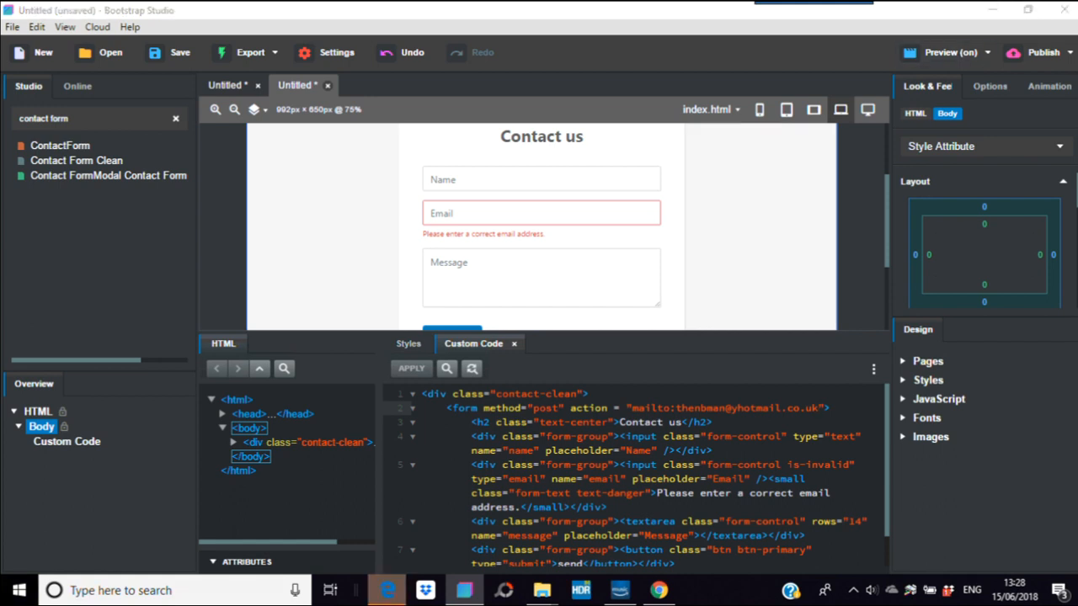
# - Preview the page in Edge and fill in name Joe Bloggs and an email address
pyautogui.click(944, 52)
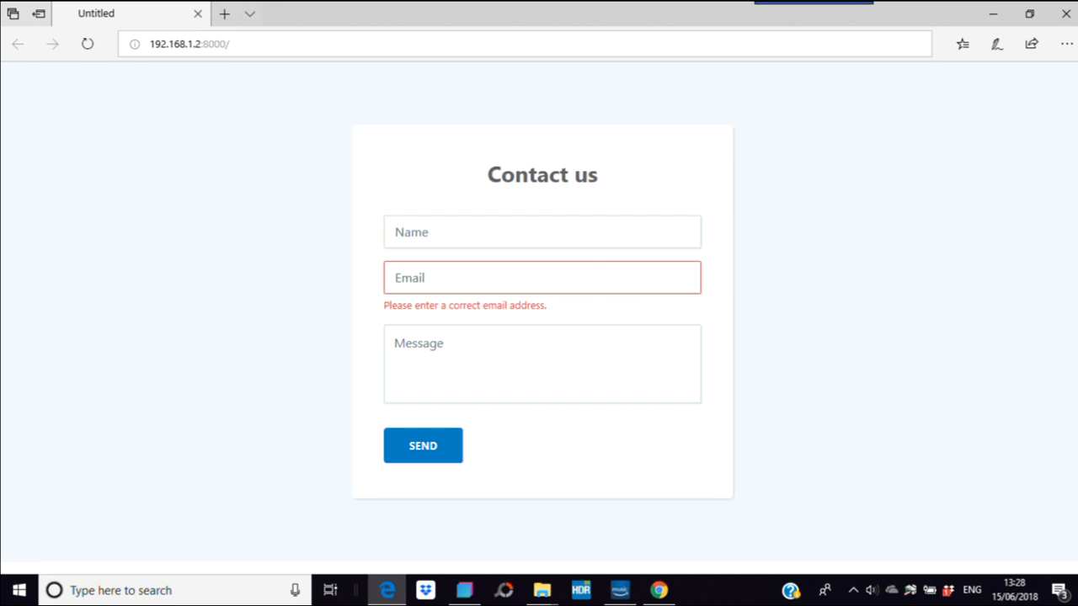
pyautogui.click(465, 589)
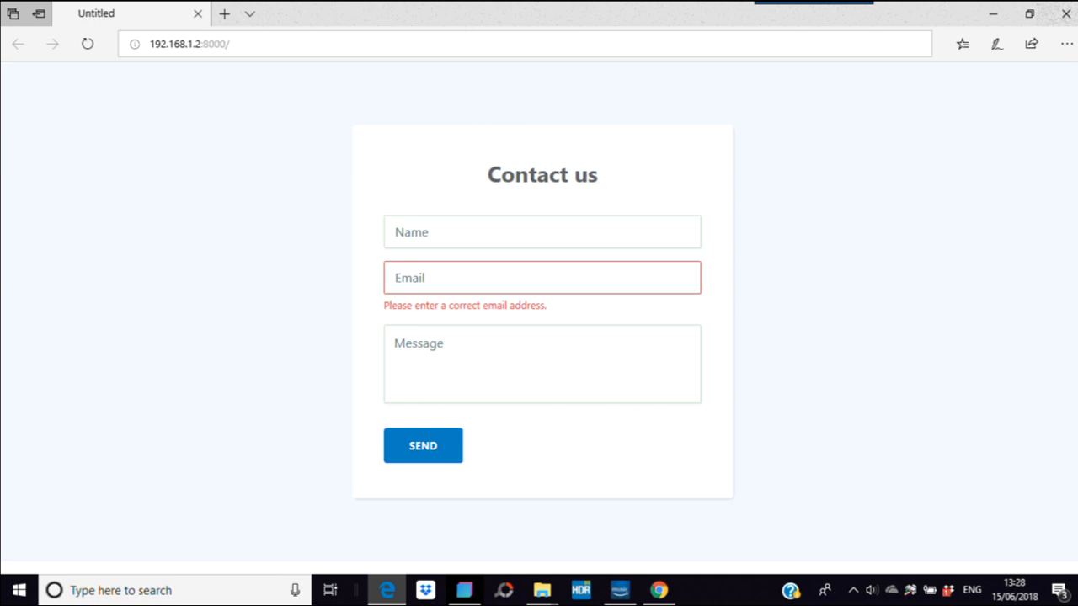
pyautogui.click(542, 232)
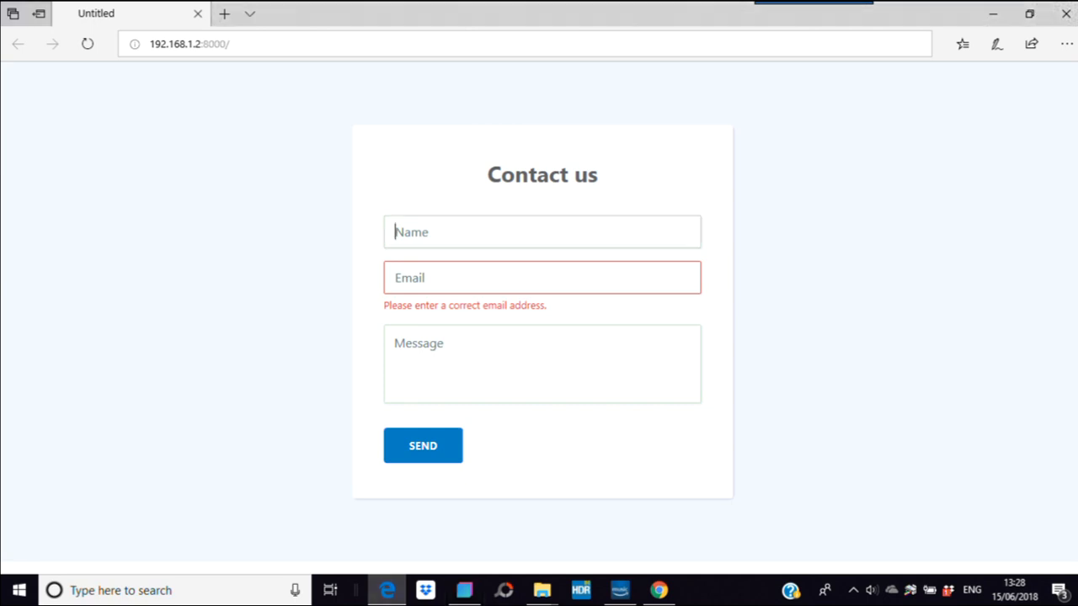
pyautogui.write('Joe')
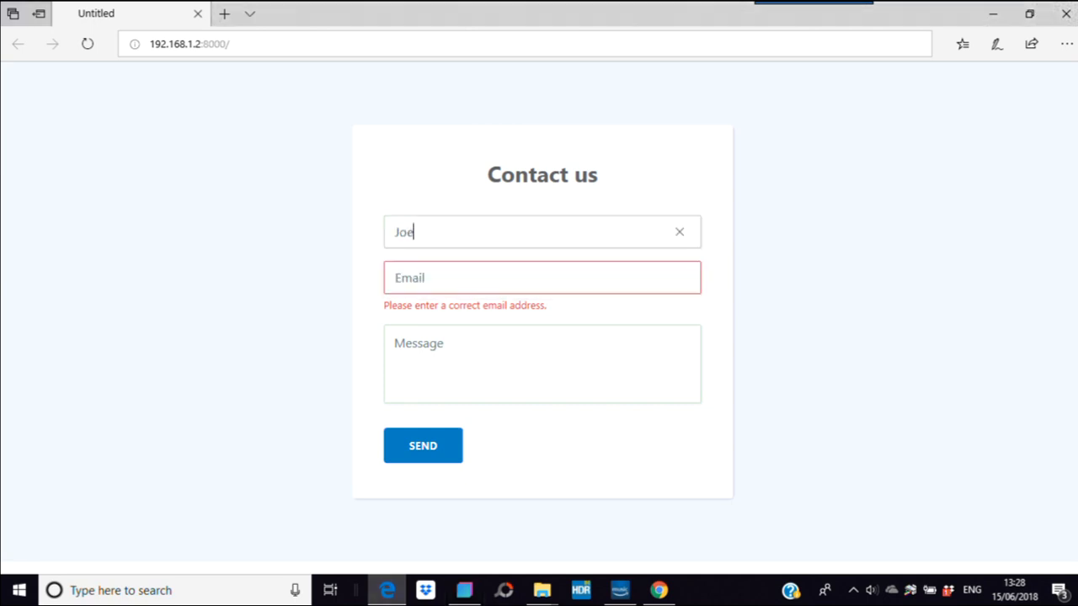
pyautogui.write('Bloggs')
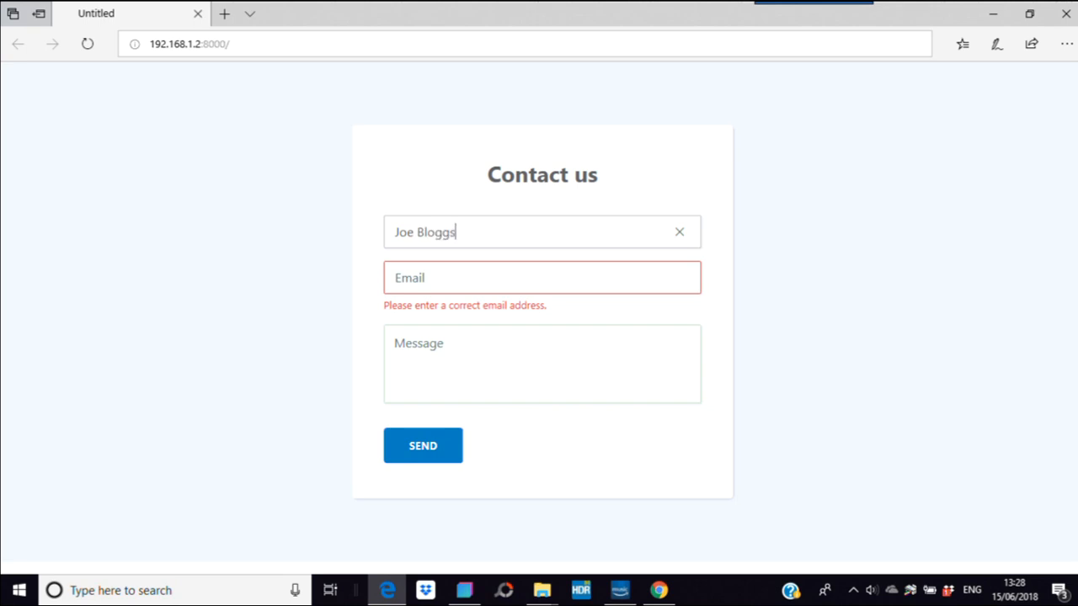
pyautogui.write('blabla@jg')
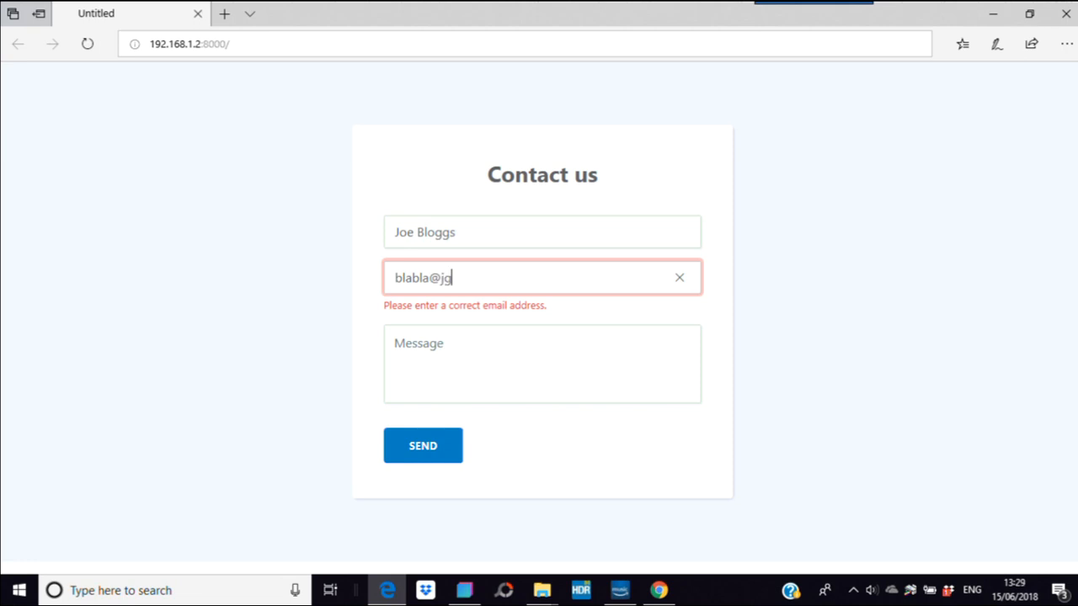
pyautogui.write('amil')
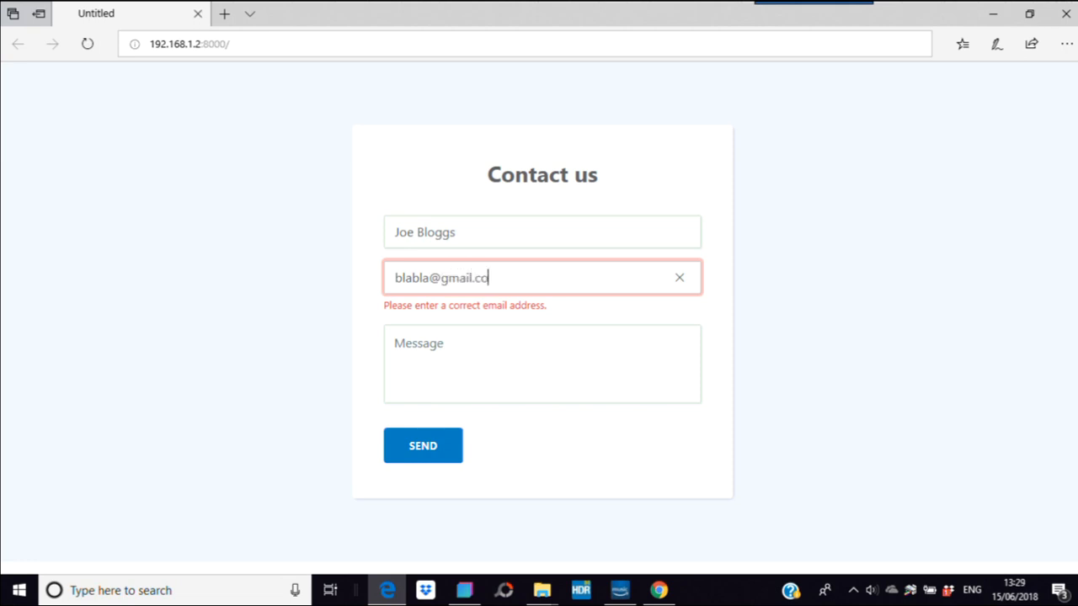
pyautogui.write('m')
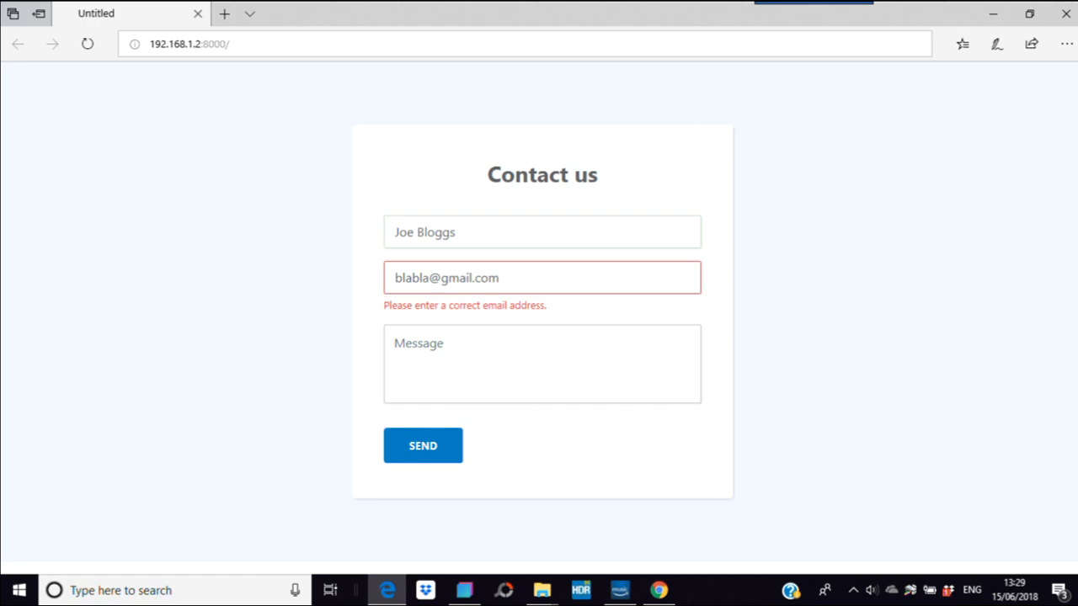
# - Enter the message 'Hi hello there' and send the form, raising the email warning
pyautogui.write('Hi hello')
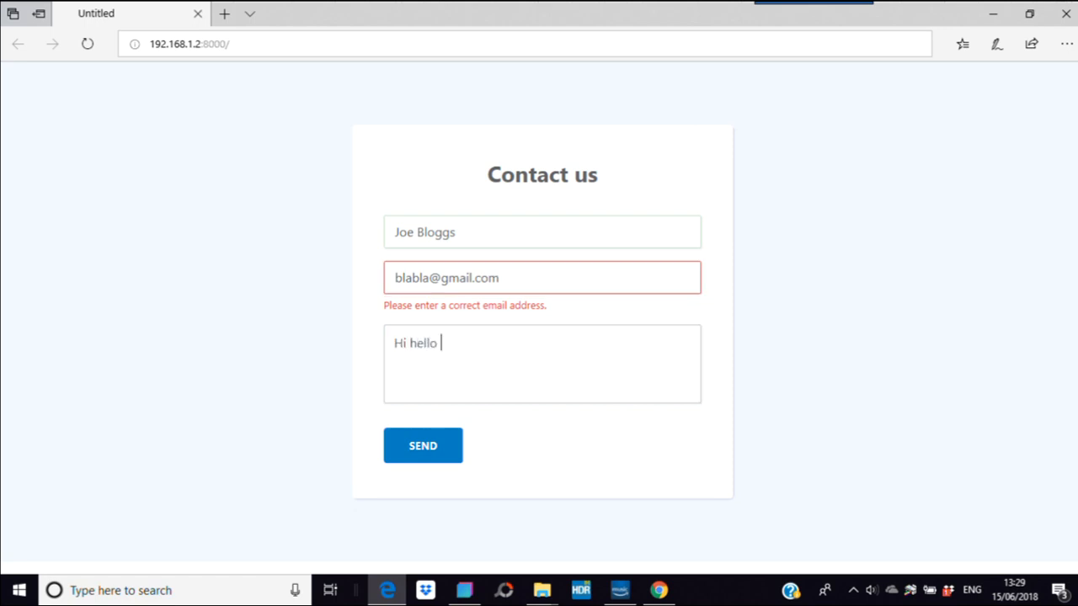
pyautogui.write('there')
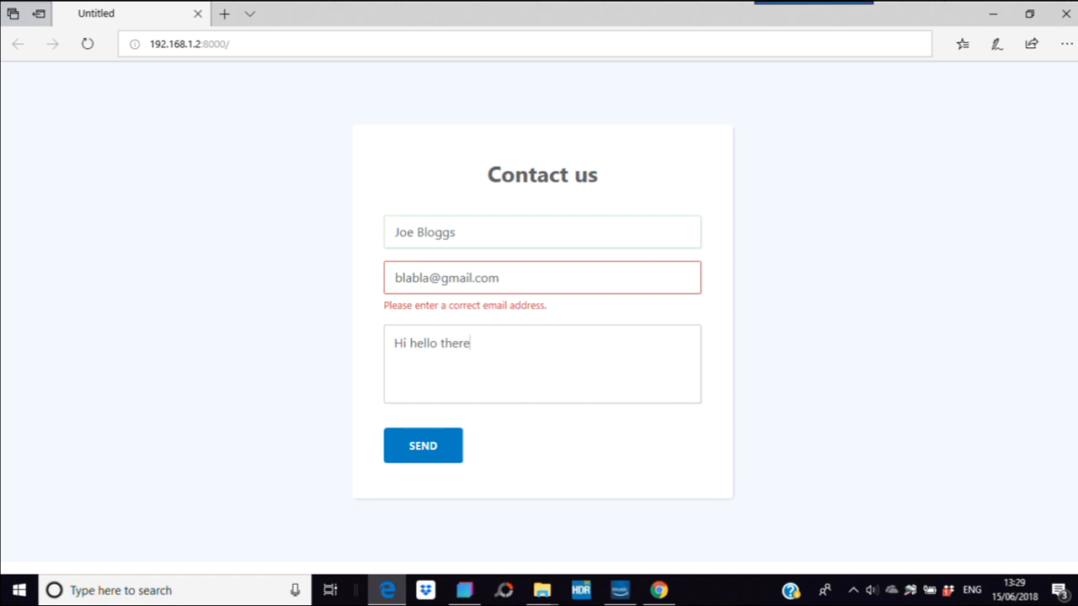
pyautogui.click(423, 445)
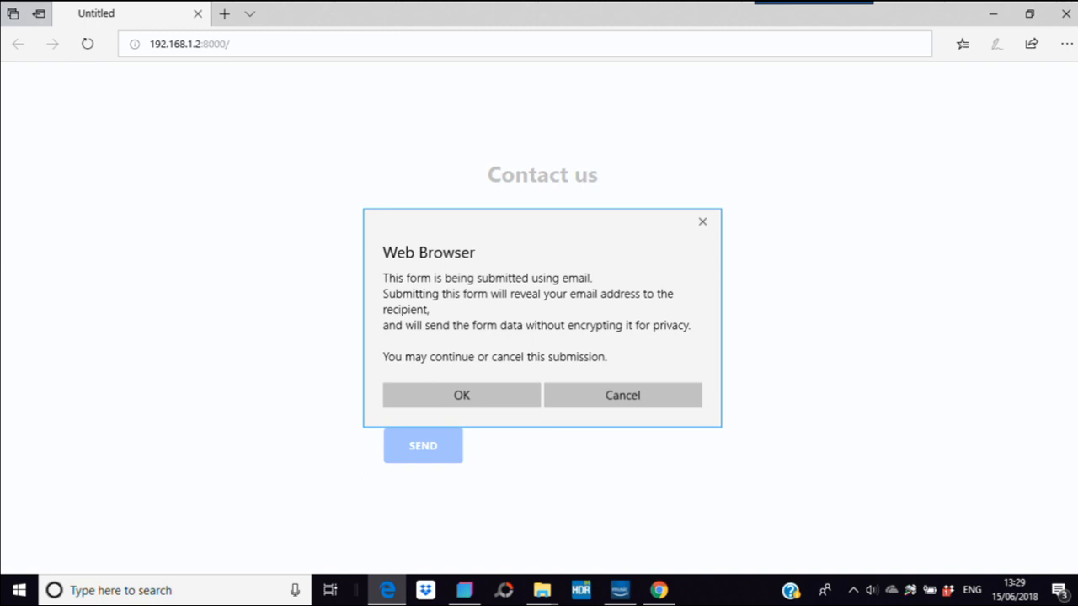
# - Bring the Chrome YouTube window to the front over the Edge warning
pyautogui.click(660, 589)
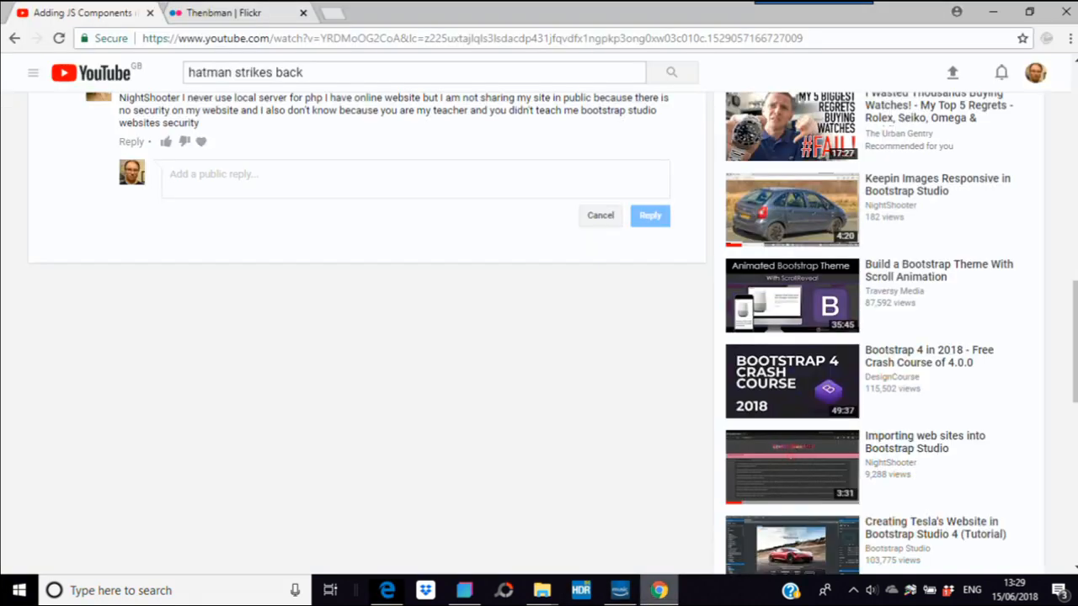
pyautogui.moveTo(542, 589)
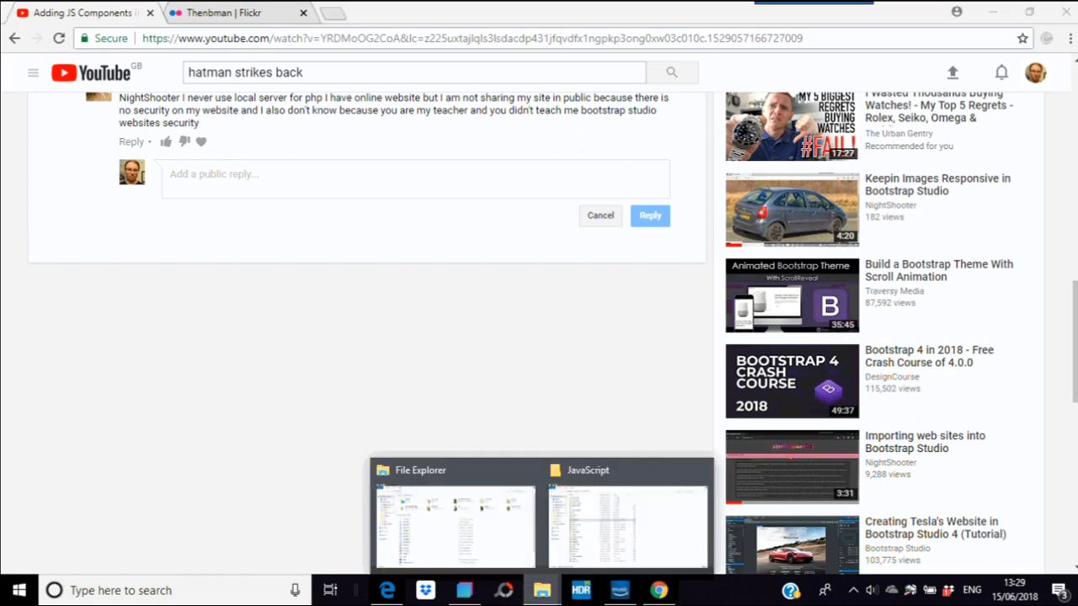
# - Open Emailform.html from the JavaScript folder, view its source and select enctype="text/plain"
pyautogui.click(626, 521)
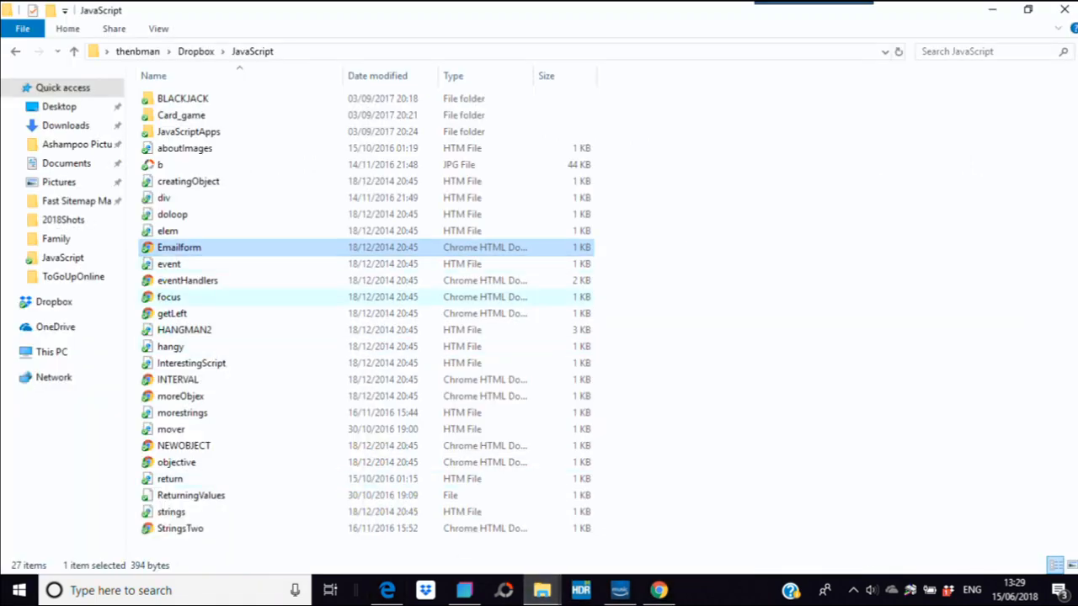
pyautogui.doubleClick(178, 246)
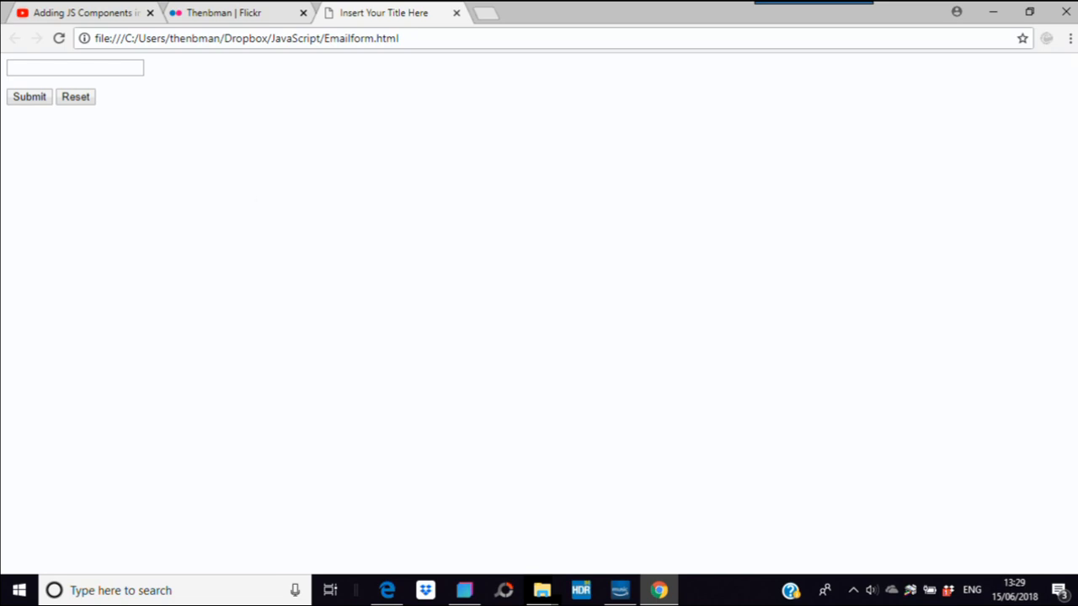
pyautogui.rightClick(261, 209)
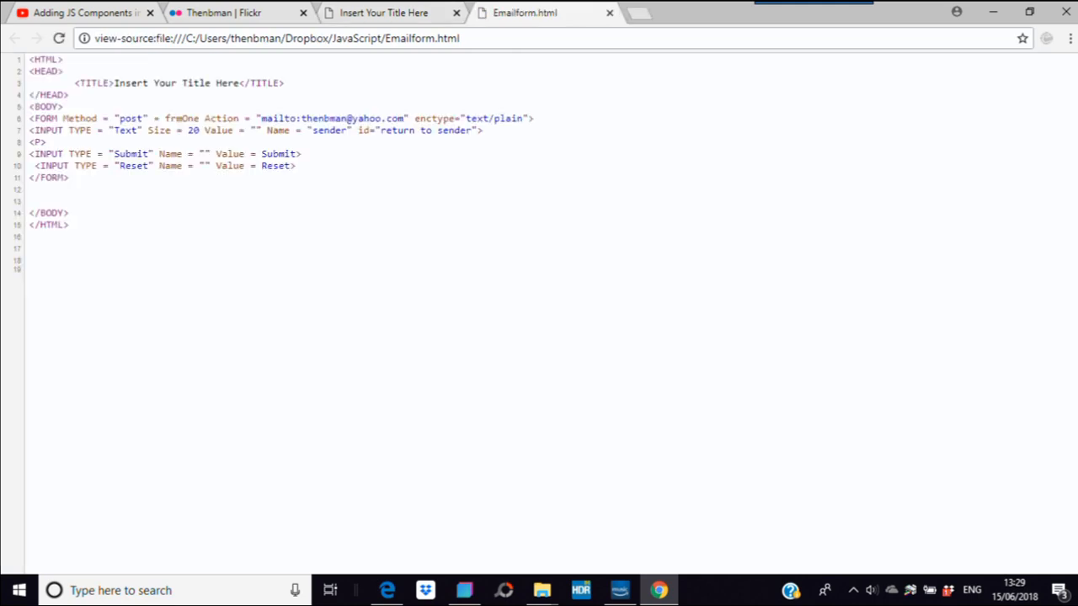
pyautogui.doubleClick(471, 118)
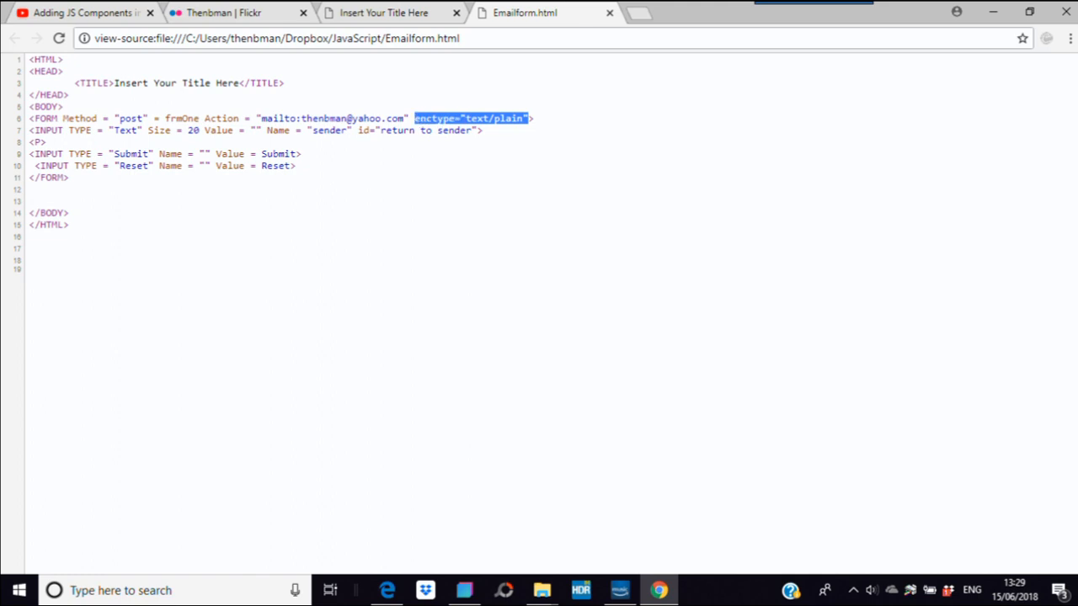
pyautogui.rightClick(472, 117)
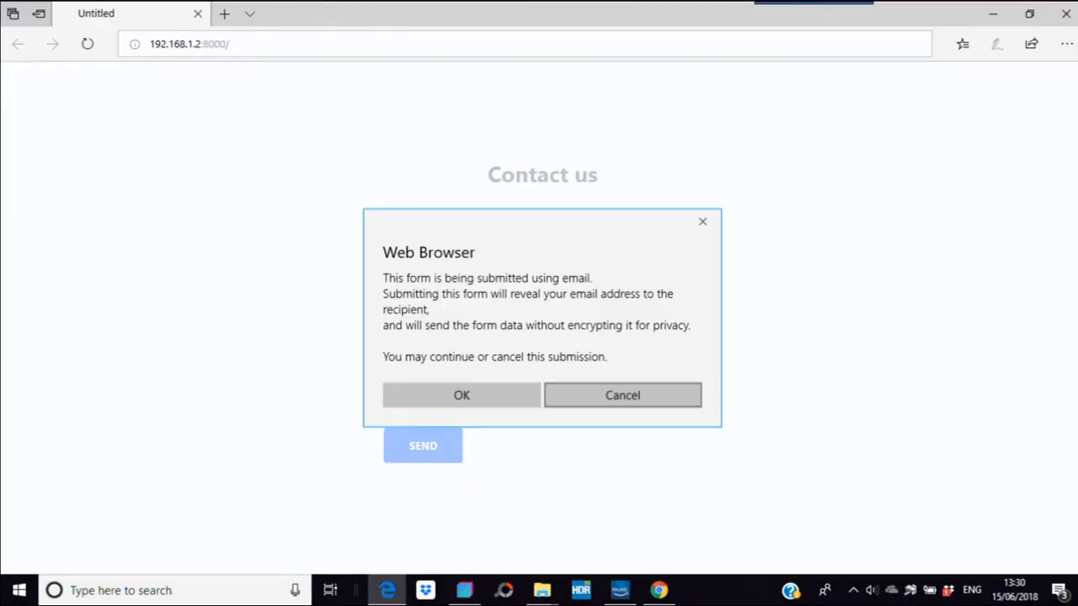
# - Cancel the warning, reload the form, autofill name and email, and write 'Hi there how are you'
pyautogui.click(623, 394)
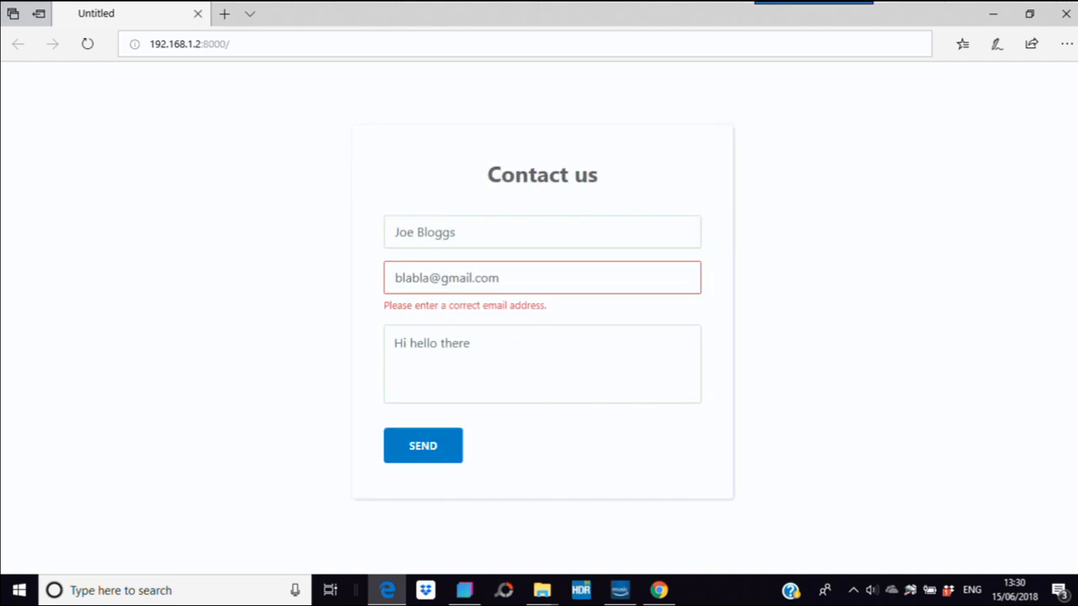
pyautogui.click(88, 44)
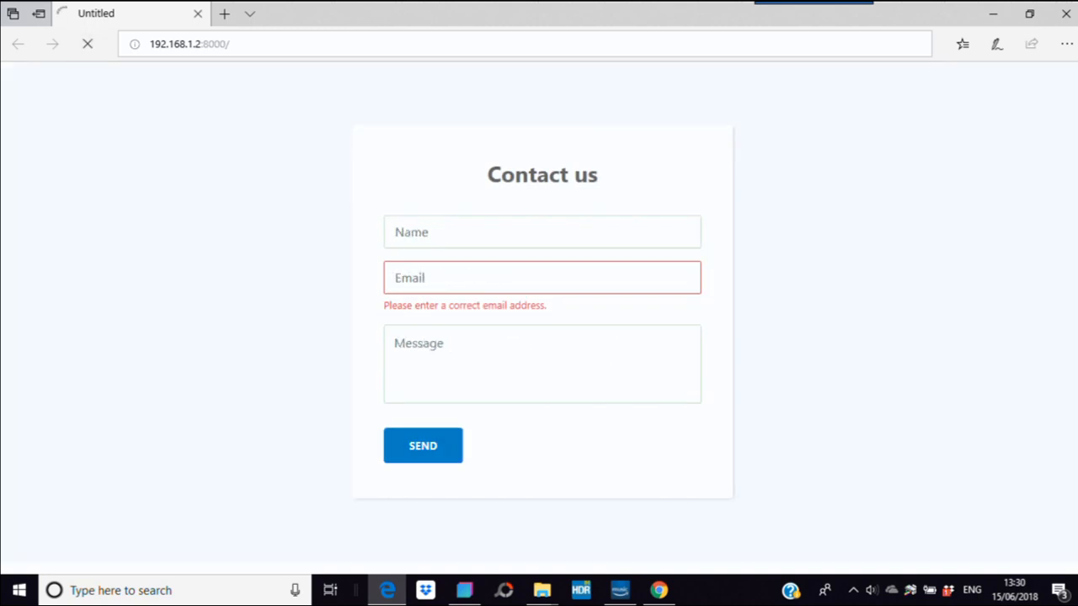
pyautogui.click(542, 233)
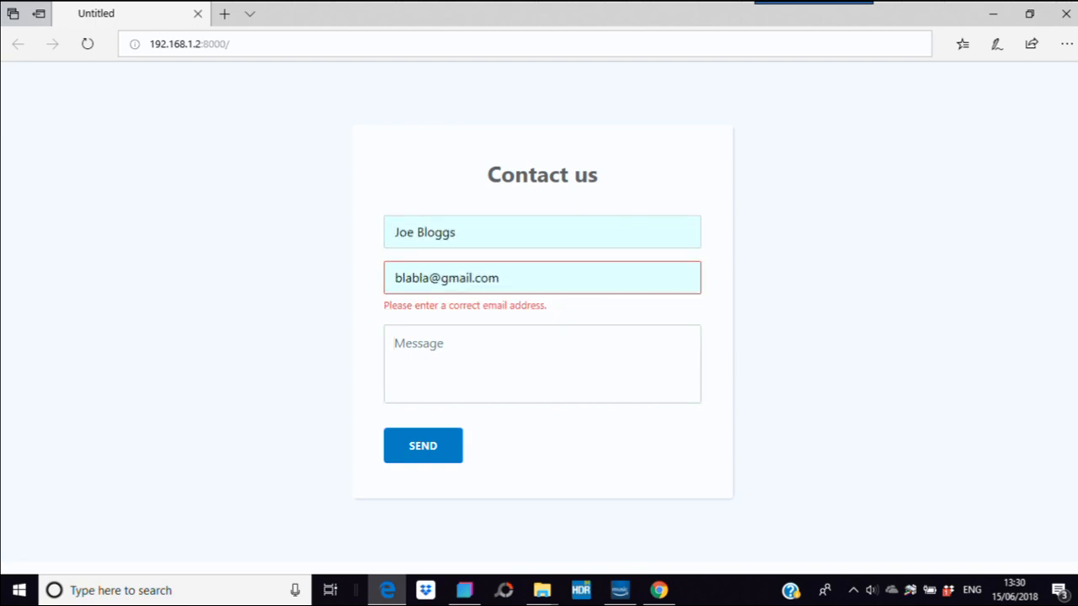
pyautogui.write('Hi there how a')
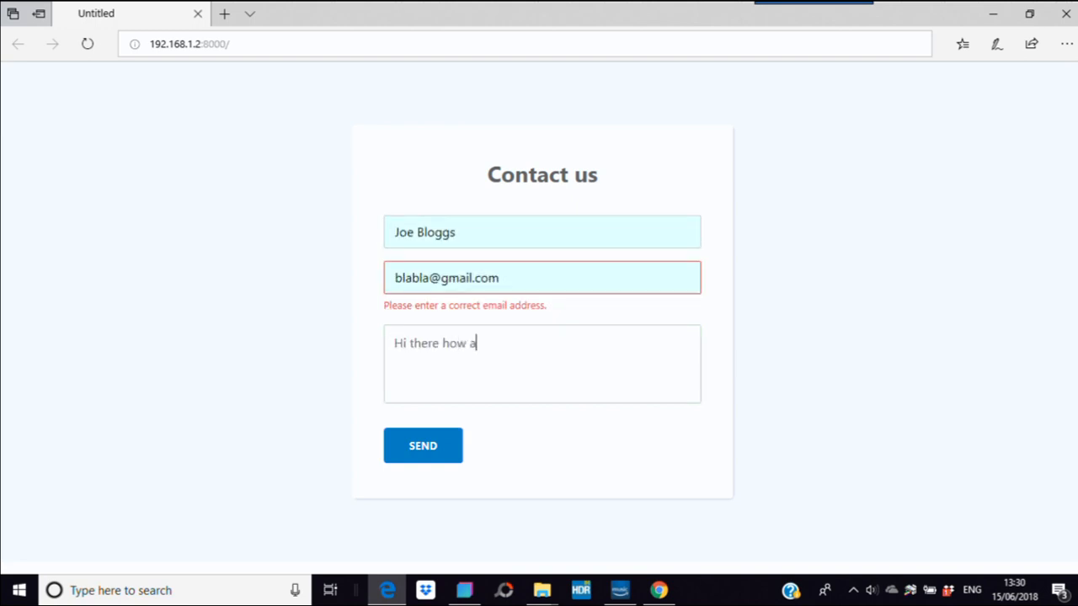
pyautogui.write('re you')
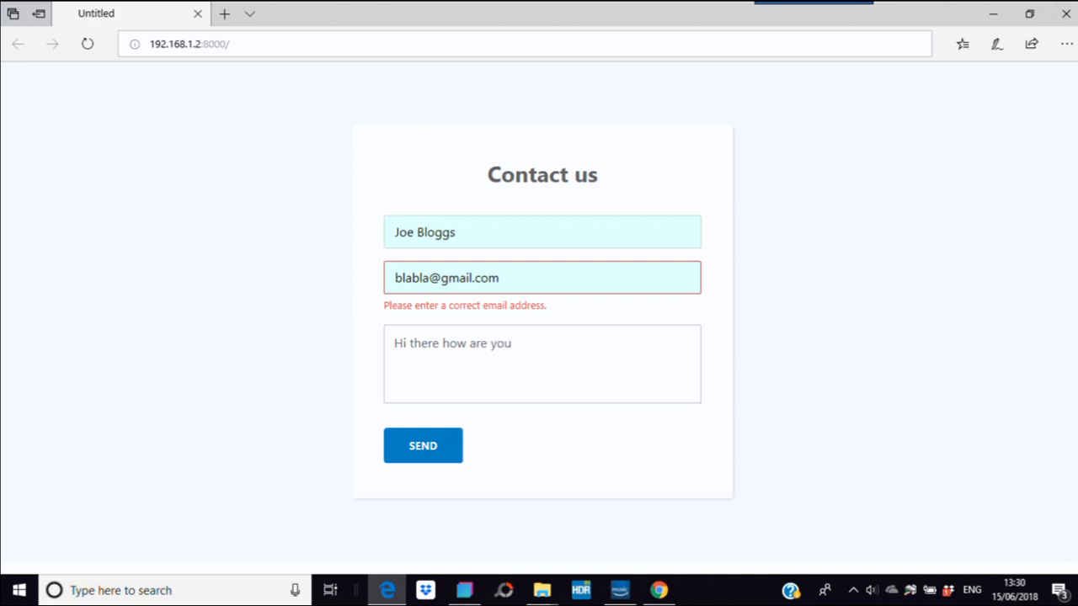
# - Send the form and confirm the warning so Mail launches, then return to the Emailform source
pyautogui.click(423, 444)
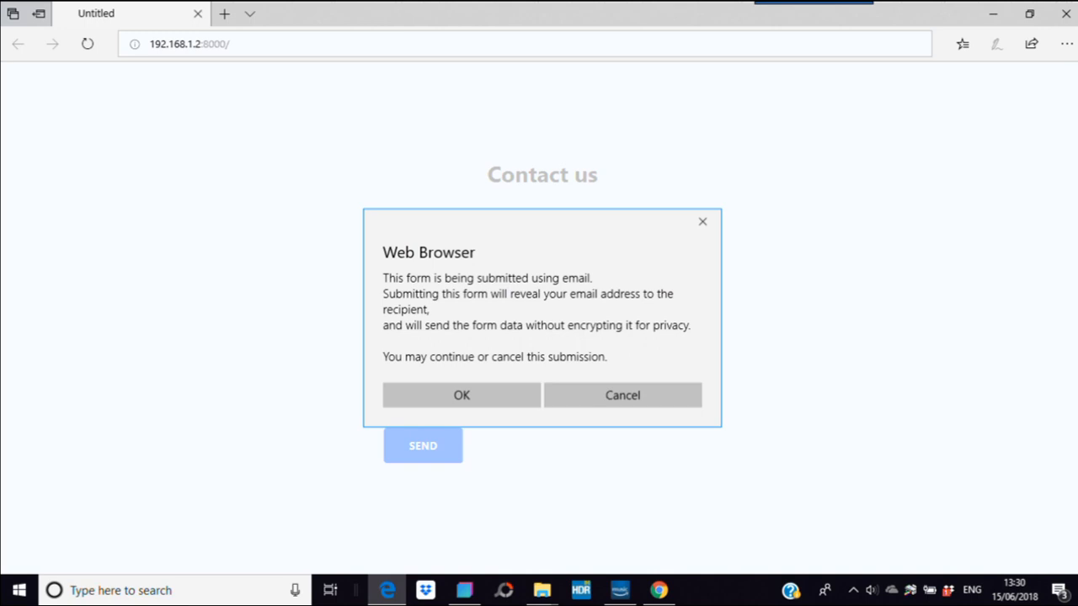
pyautogui.click(621, 394)
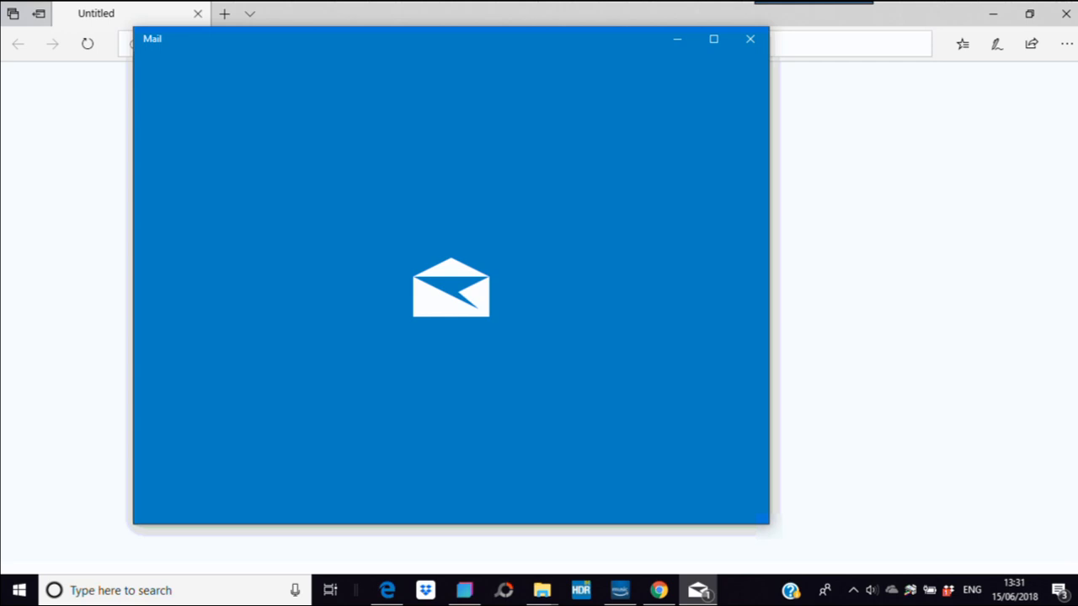
pyautogui.click(750, 39)
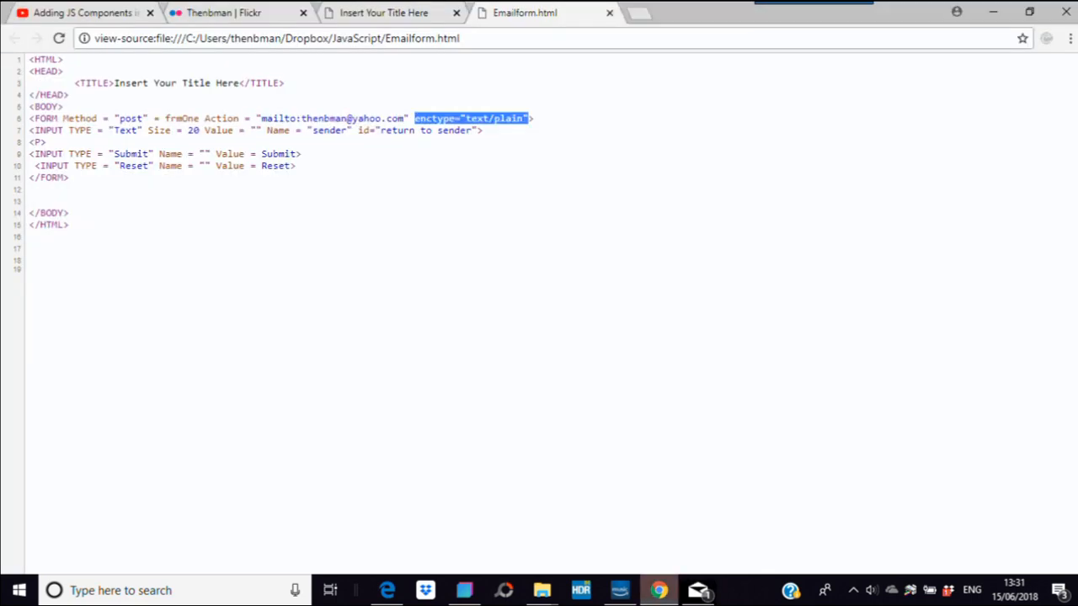